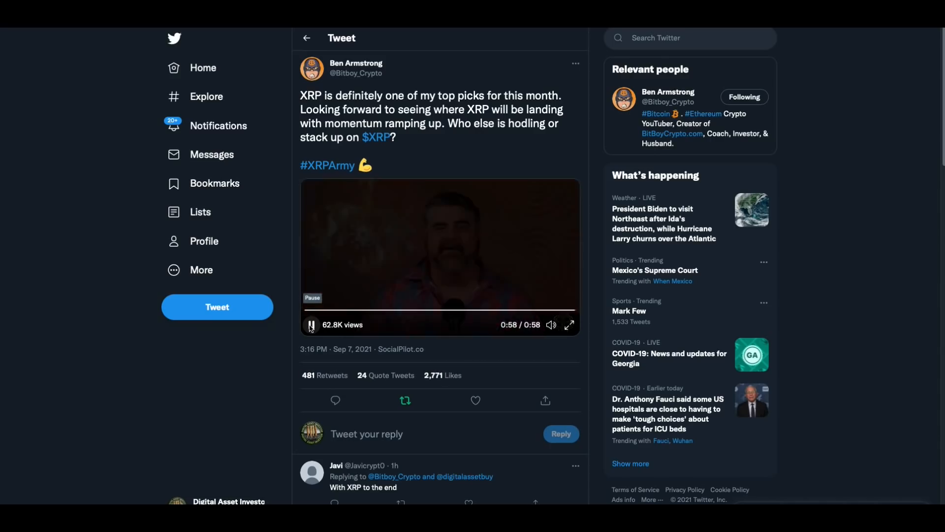
Open John E Deaton's tweet on SEC decentralization statements that quotes a conference video
{"action": "left_click", "coordinate": [312, 324]}
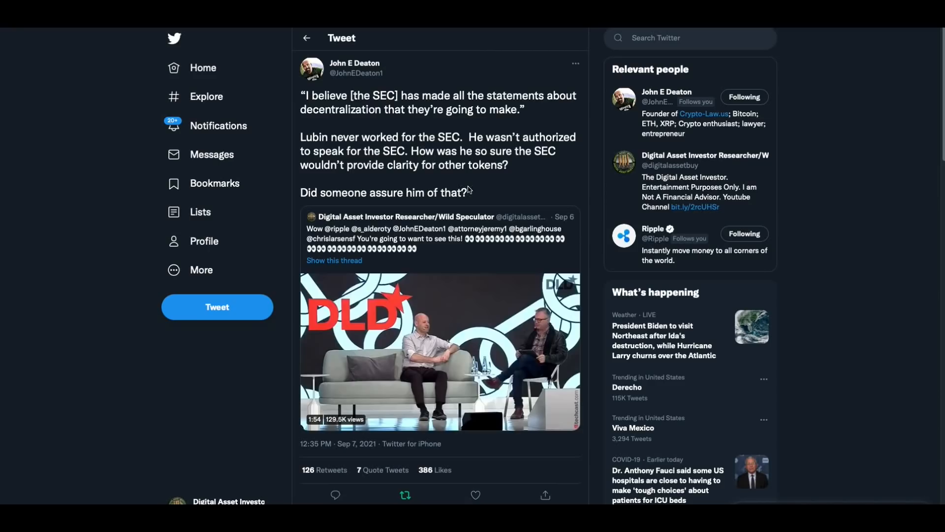
{"action": "mouse_move", "coordinate": [489, 199]}
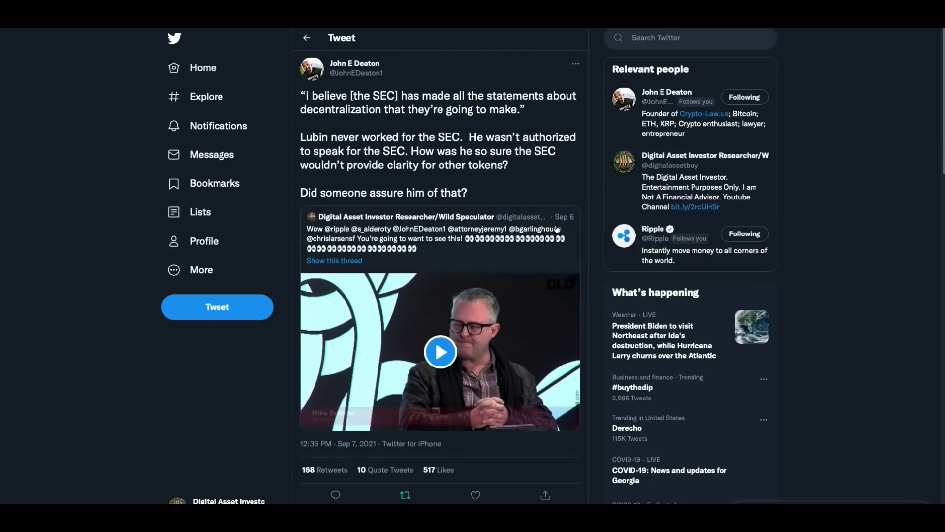
Play the quoted conference clip, then open Digital Asset Investor's tweet about Jay Clayton's SEC
{"action": "left_click", "coordinate": [441, 352]}
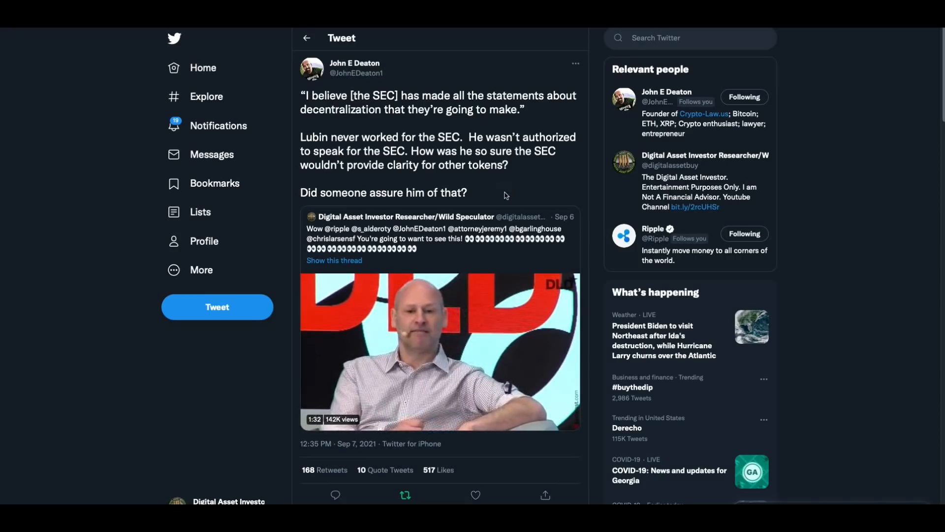
{"action": "mouse_move", "coordinate": [489, 197]}
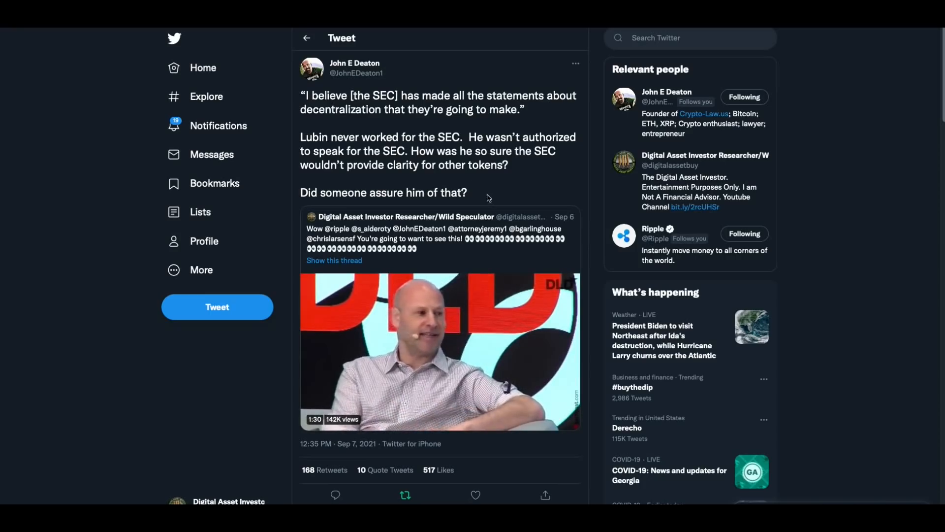
{"action": "left_click", "coordinate": [334, 260]}
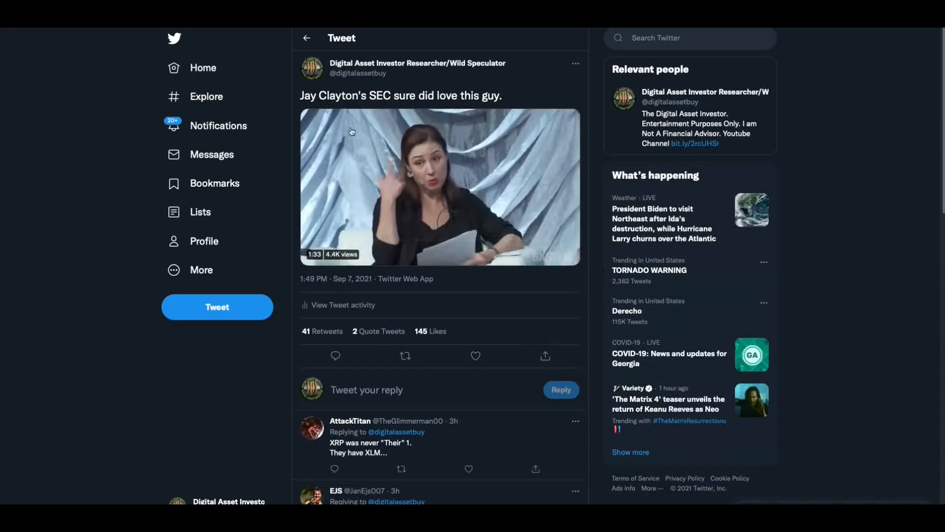
Restart the Jay Clayton's SEC clip and watch it, pausing at 1:38 of 1:39
{"action": "left_click", "coordinate": [440, 187]}
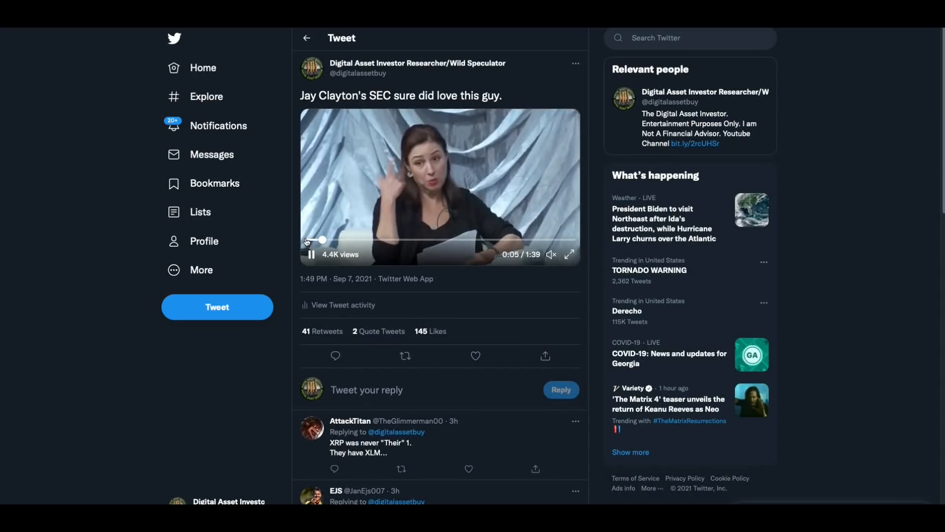
{"action": "left_click", "coordinate": [310, 254]}
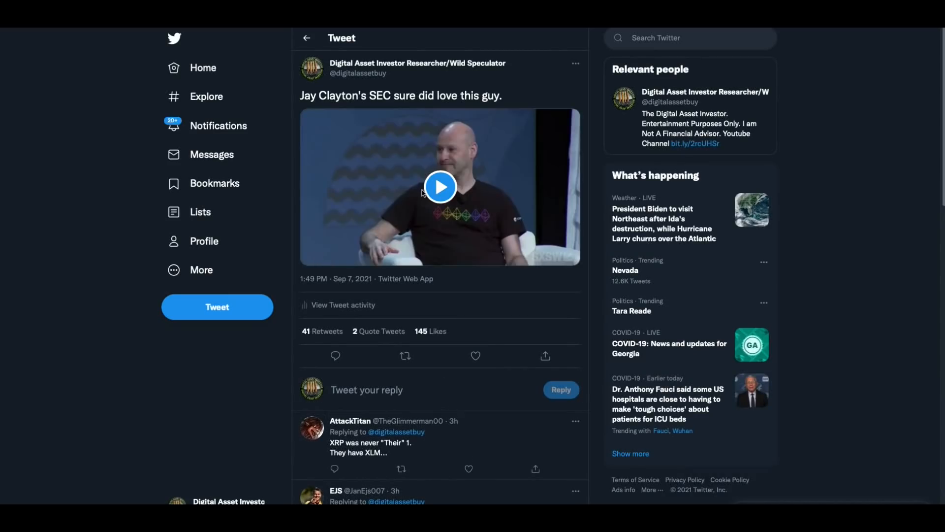
{"action": "left_click", "coordinate": [440, 187]}
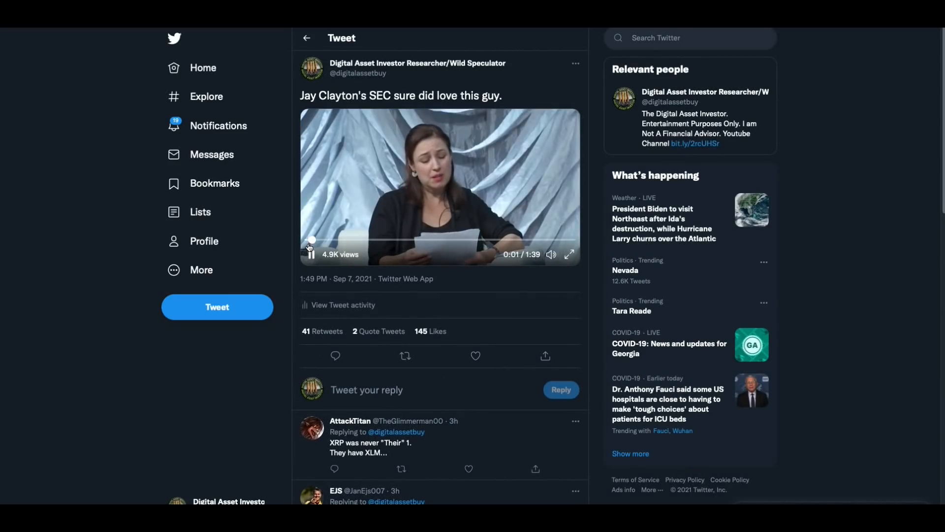
{"action": "left_click", "coordinate": [310, 251]}
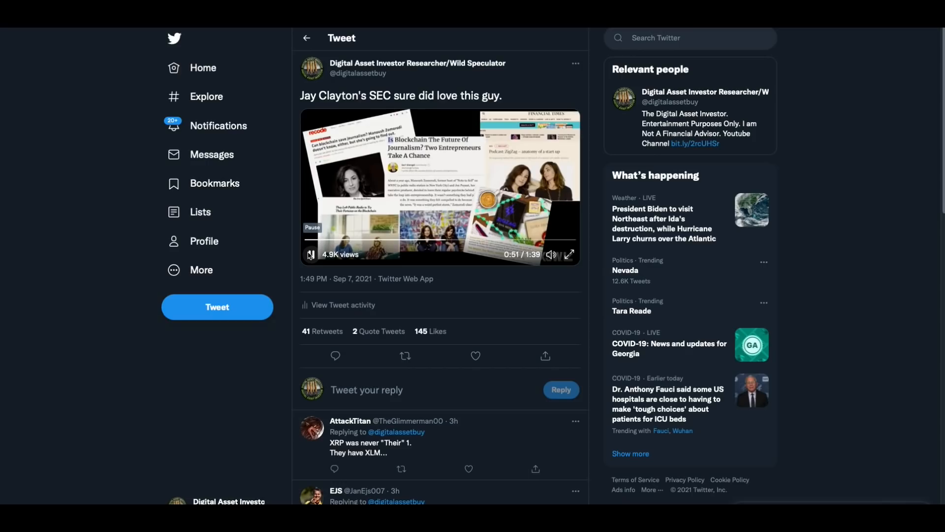
{"action": "left_click", "coordinate": [311, 254]}
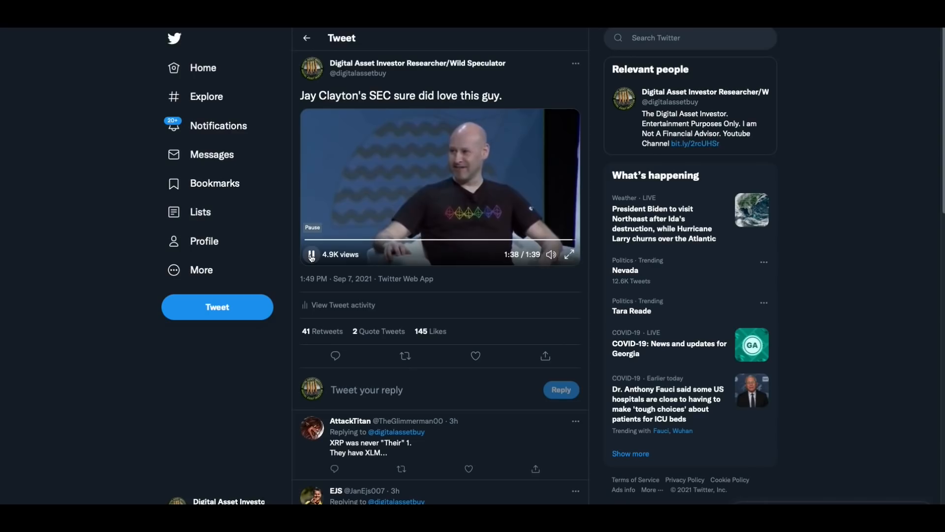
Pause the earlier clip near its end and start the Permanent Free Pass video
{"action": "left_click", "coordinate": [311, 254]}
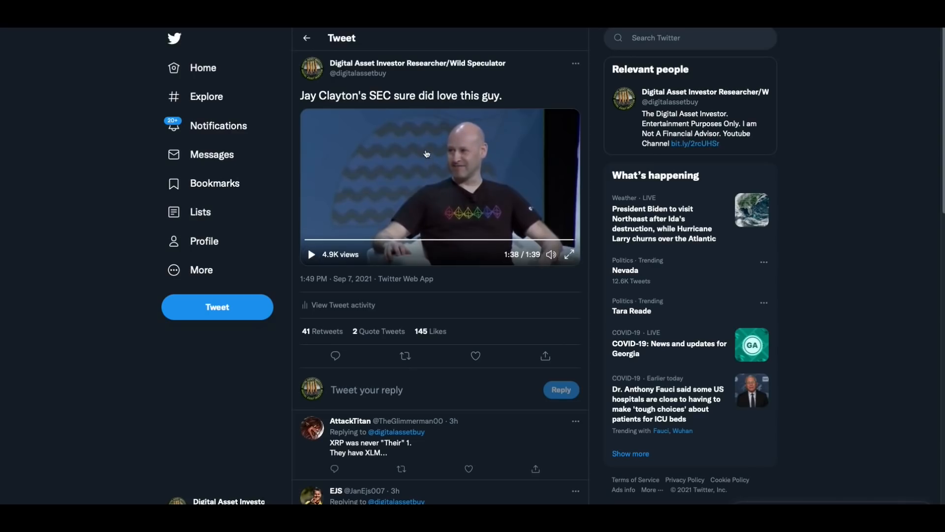
{"action": "mouse_move", "coordinate": [423, 153]}
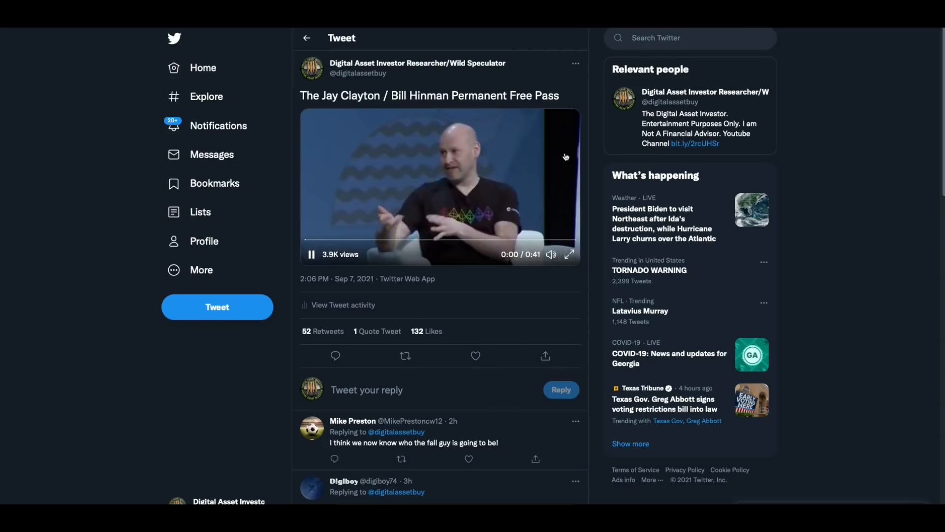
{"action": "left_click", "coordinate": [311, 254]}
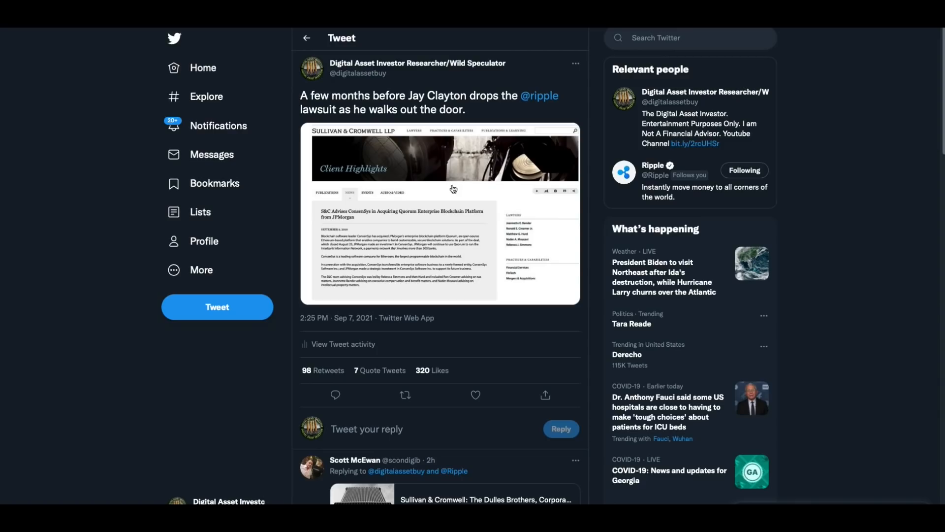
{"action": "mouse_move", "coordinate": [414, 204]}
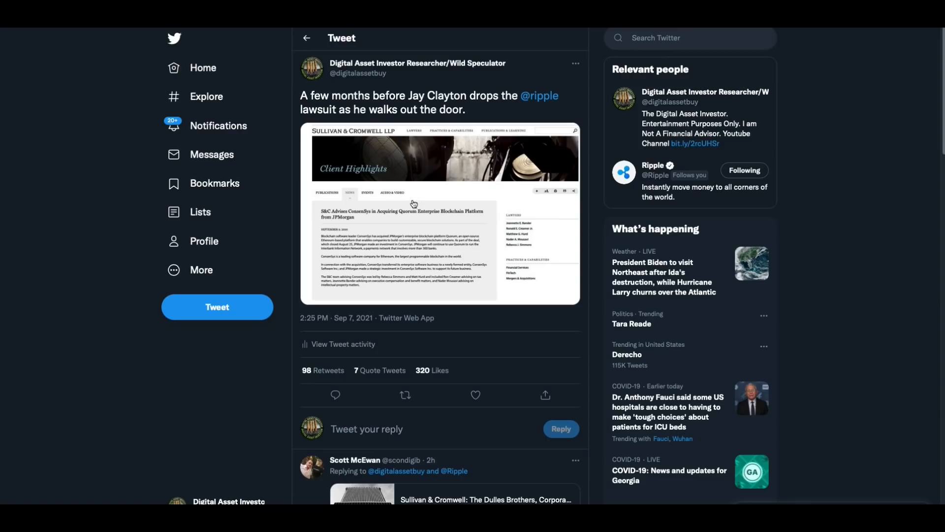
{"action": "mouse_move", "coordinate": [427, 188]}
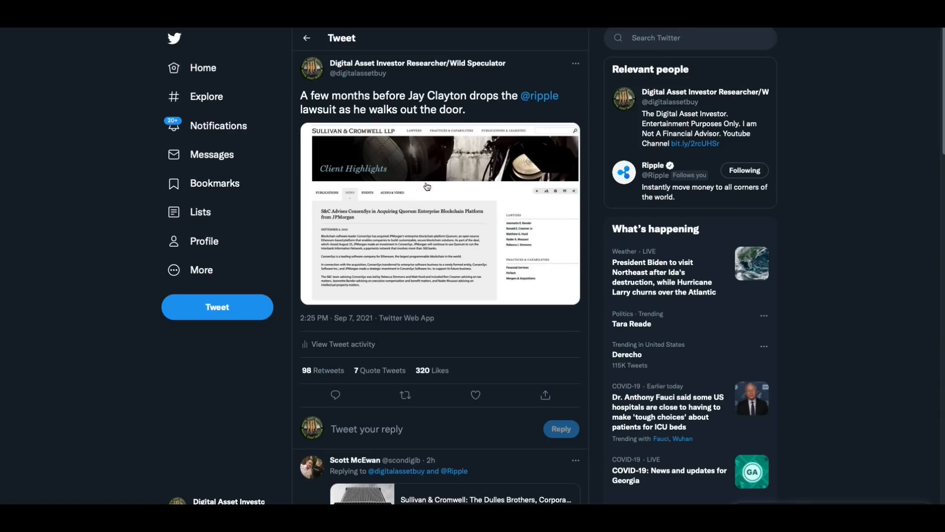
{"action": "mouse_move", "coordinate": [441, 185]}
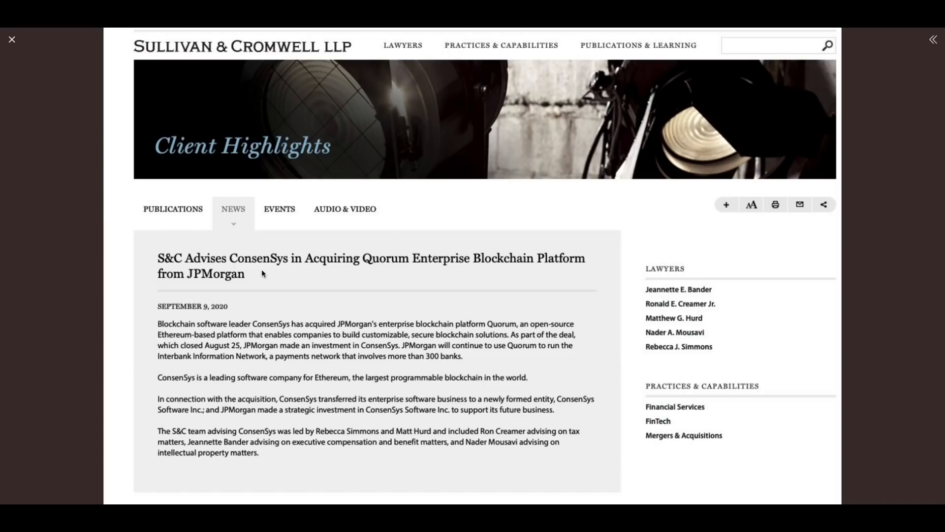
{"action": "mouse_move", "coordinate": [403, 279]}
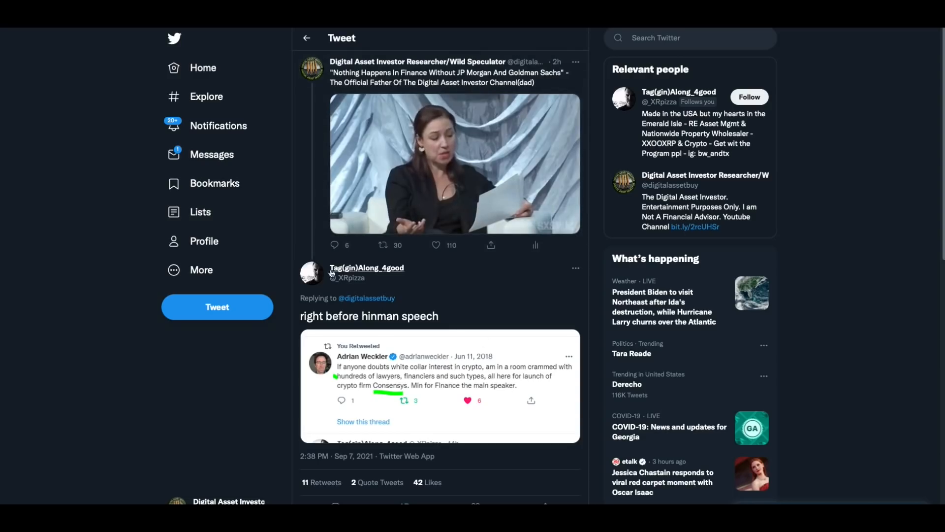
Enlarge the reply's screenshot of Adrian Weckler's post about crowds at the Consensys launch
{"action": "left_click", "coordinate": [455, 163]}
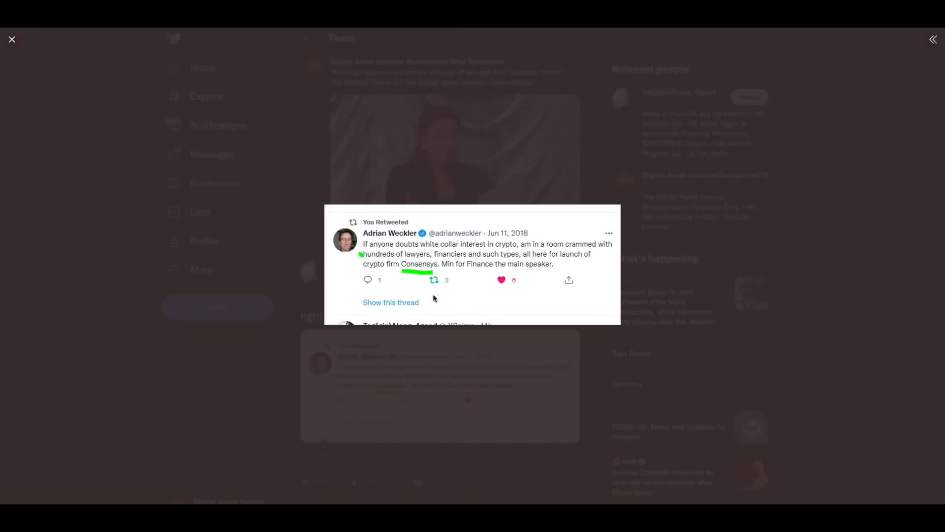
{"action": "mouse_move", "coordinate": [466, 296]}
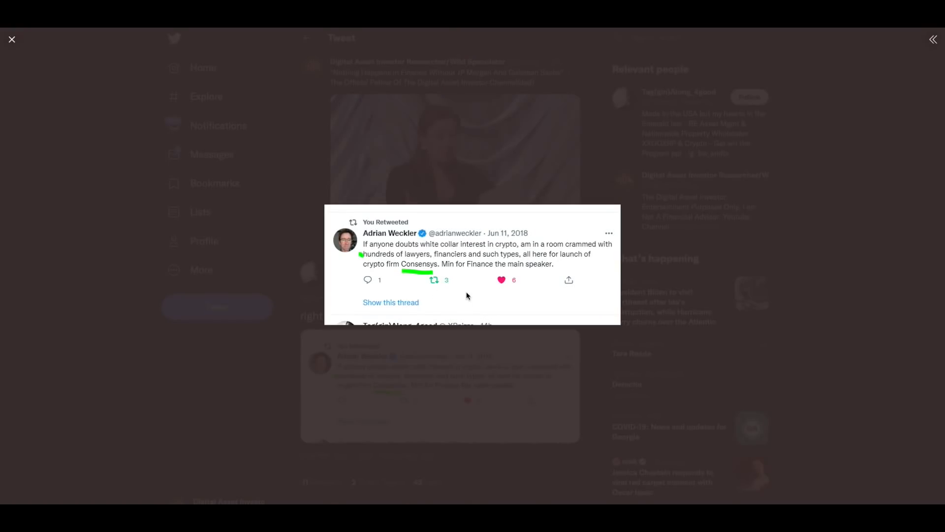
{"action": "mouse_move", "coordinate": [543, 295]}
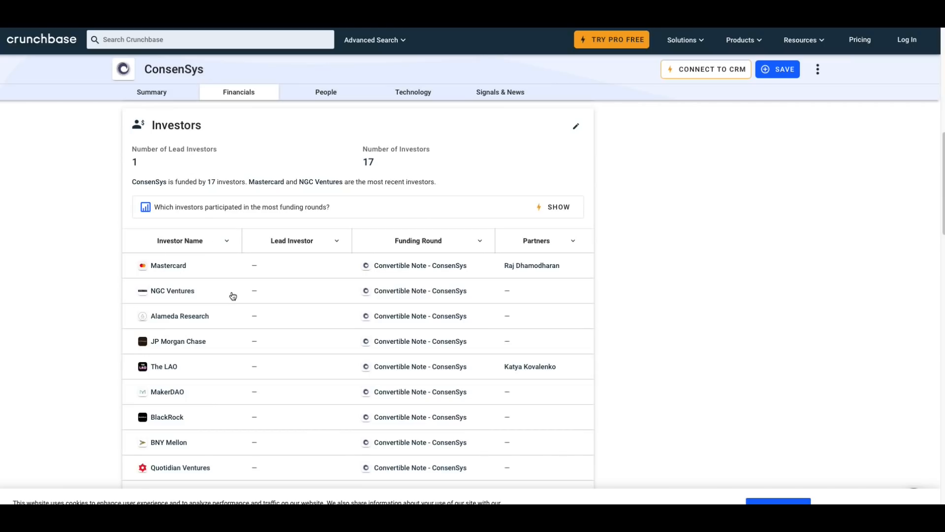
{"action": "mouse_move", "coordinate": [202, 301]}
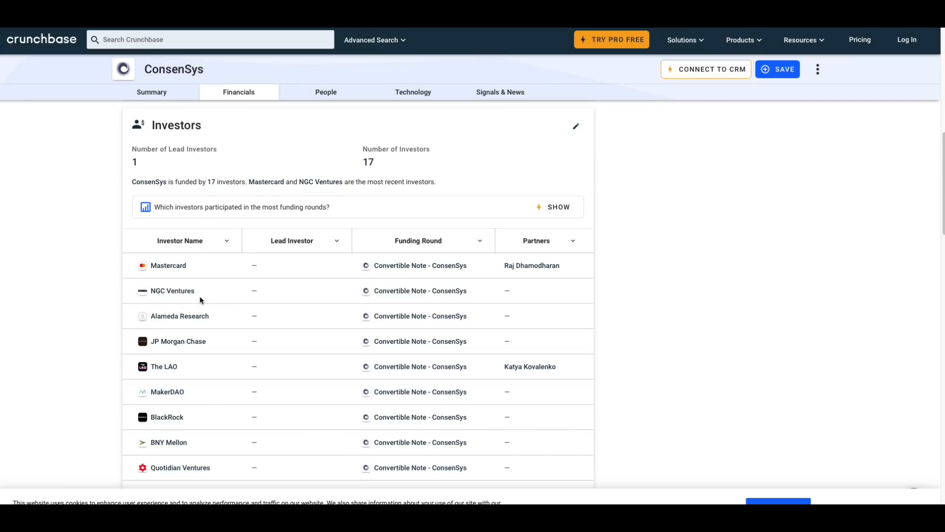
{"action": "mouse_move", "coordinate": [161, 358]}
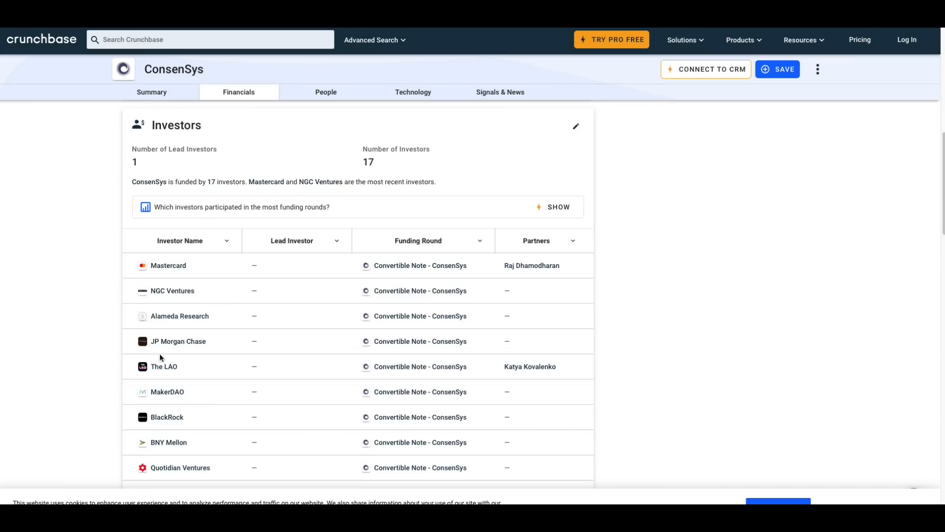
{"action": "mouse_move", "coordinate": [194, 381]}
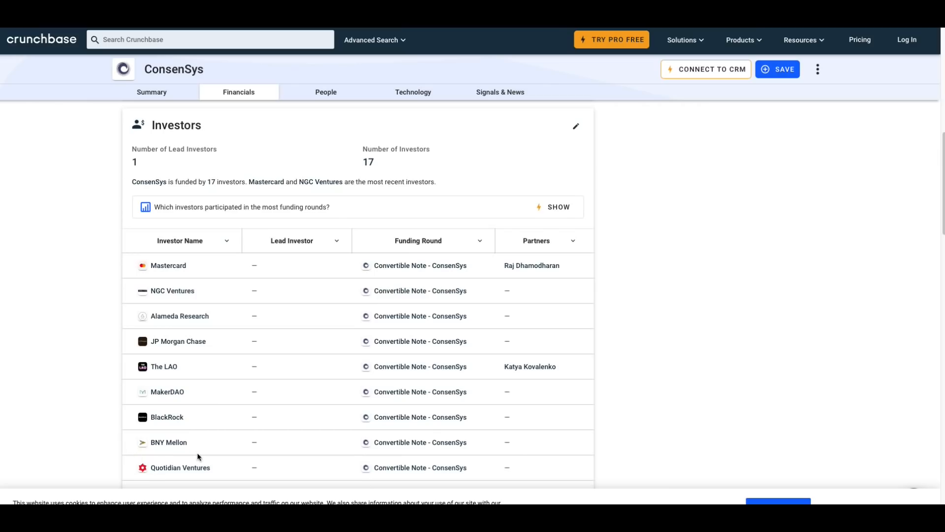
{"action": "mouse_move", "coordinate": [173, 487]}
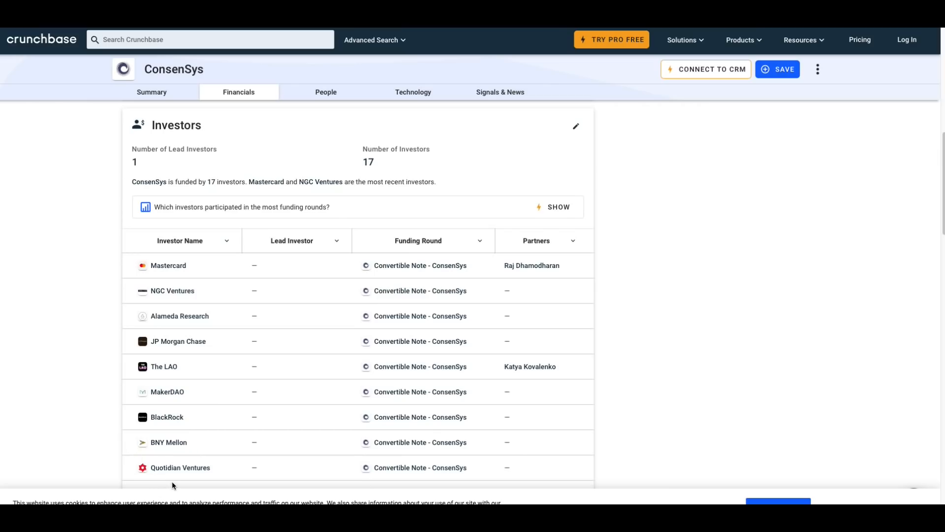
{"action": "mouse_move", "coordinate": [654, 85]}
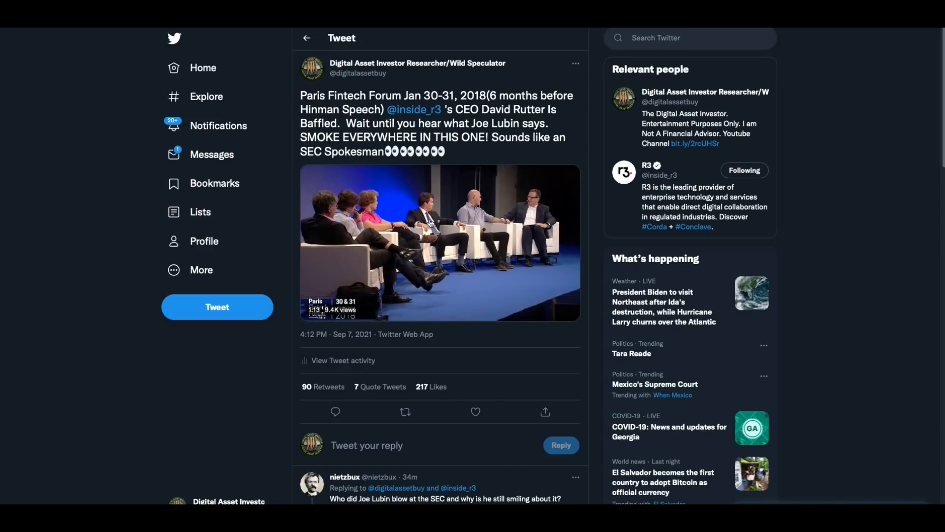
{"action": "mouse_move", "coordinate": [429, 224]}
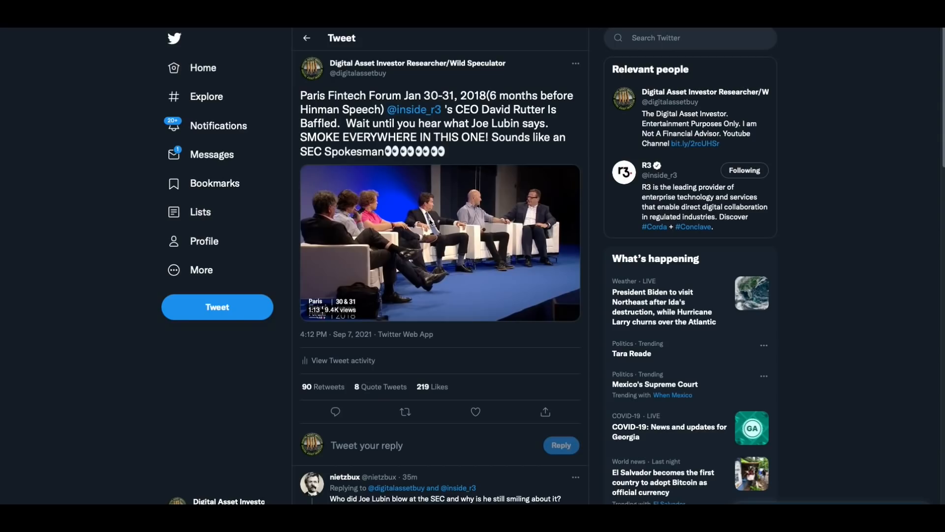
Start the Paris Fintech Forum panel video in the Digital Asset Investor tweet
{"action": "left_click", "coordinate": [439, 243]}
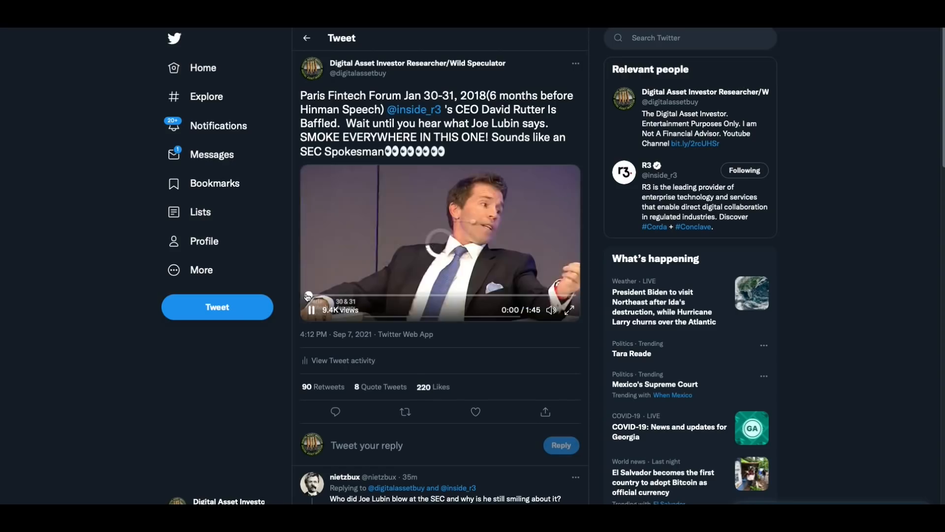
Watch the Paris Fintech Forum video, pausing once and resuming, then stop at 0:31 of 1:45
{"action": "left_click", "coordinate": [311, 310]}
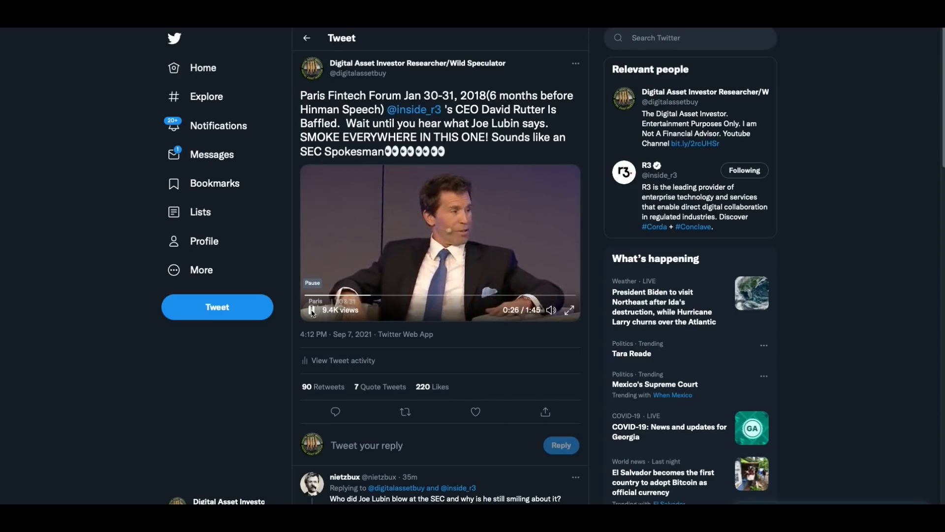
{"action": "left_click", "coordinate": [312, 309]}
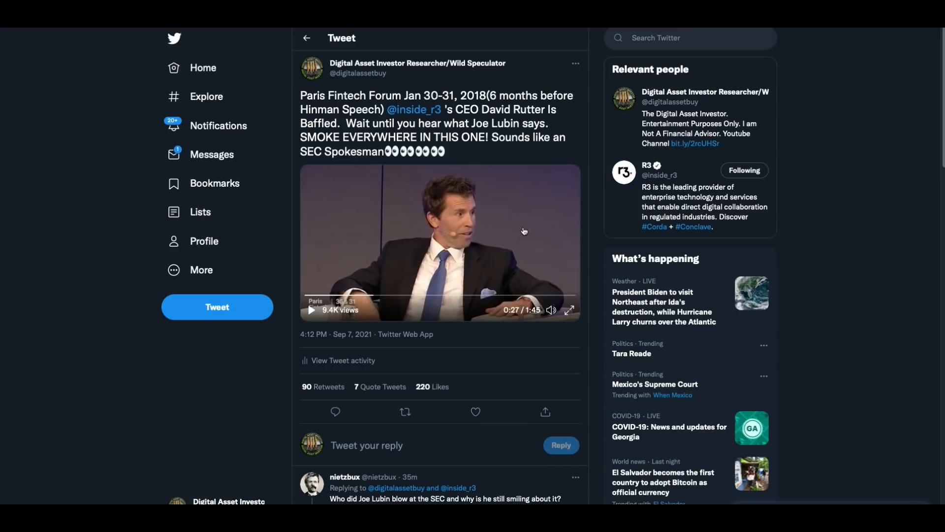
{"action": "mouse_move", "coordinate": [339, 313]}
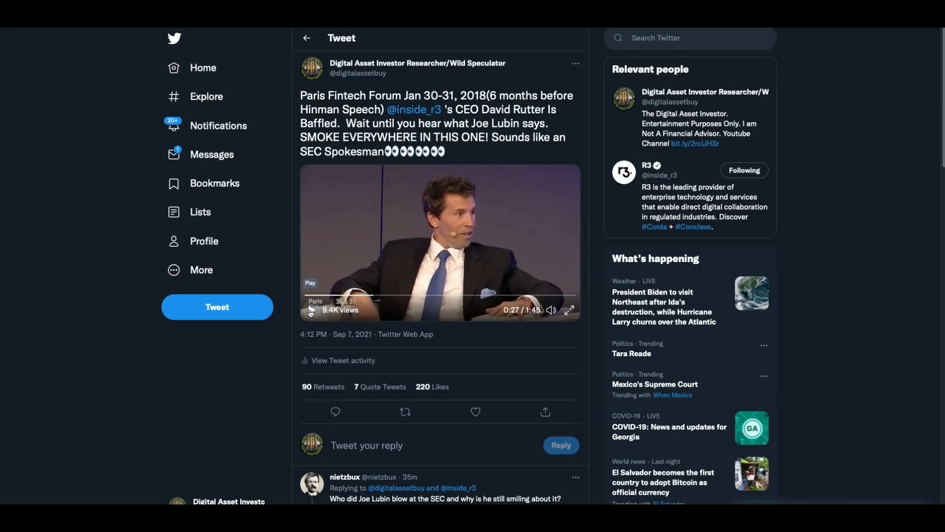
{"action": "left_click", "coordinate": [311, 313]}
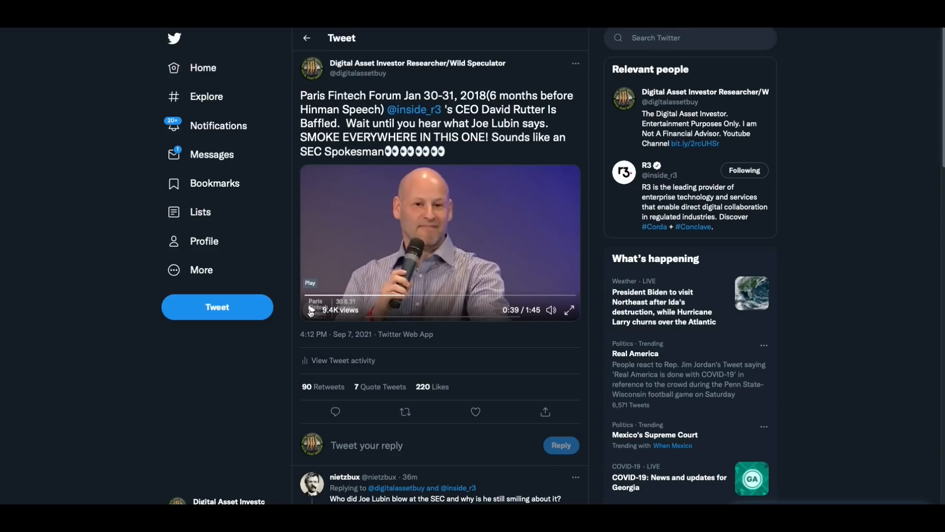
{"action": "left_click", "coordinate": [310, 310]}
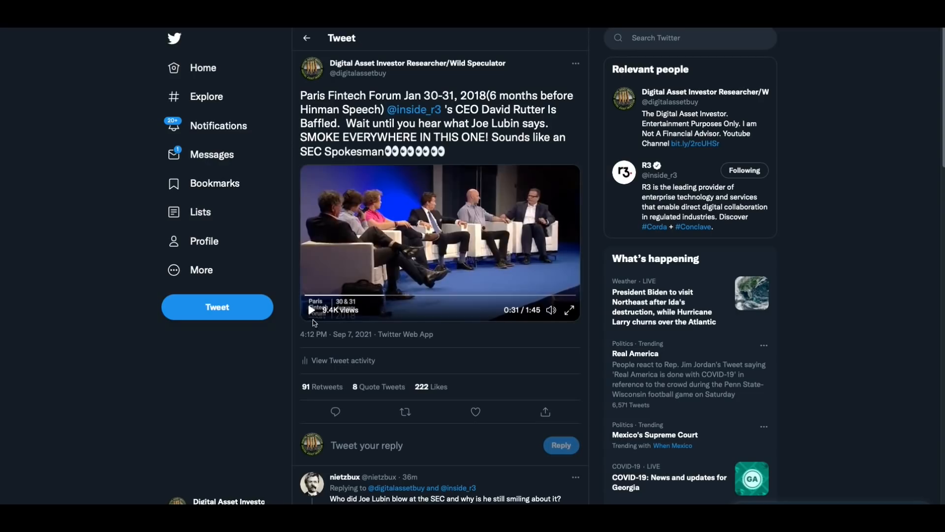
Resume the Paris Fintech Forum video and let it run to 1:45
{"action": "left_click", "coordinate": [311, 310]}
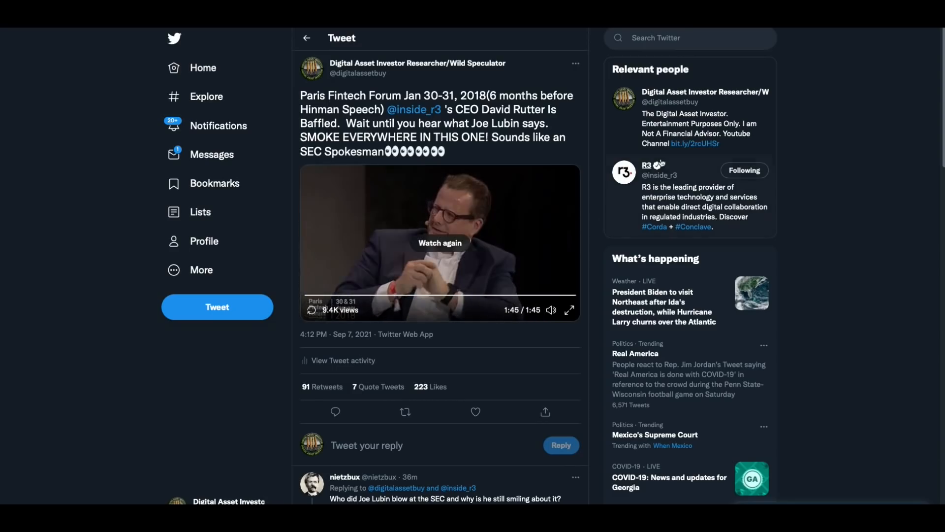
{"action": "mouse_move", "coordinate": [887, 123]}
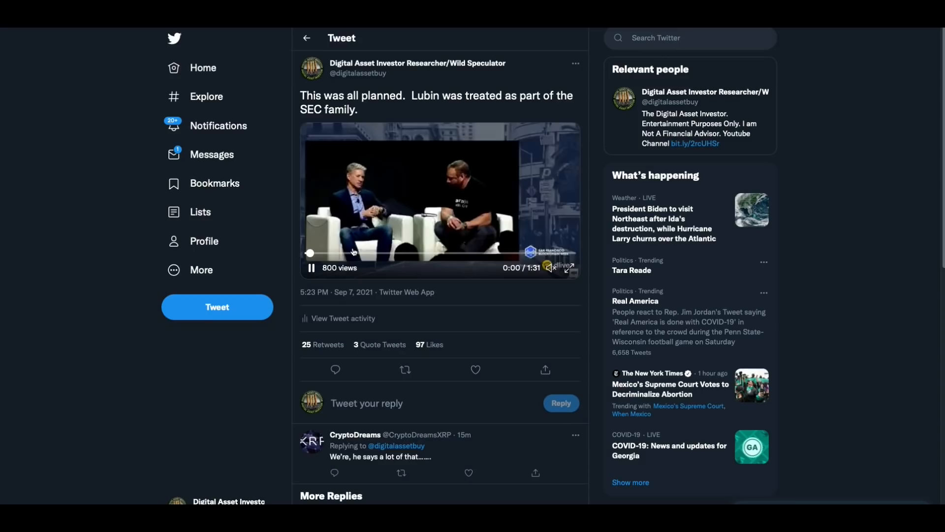
{"action": "mouse_move", "coordinate": [347, 253]}
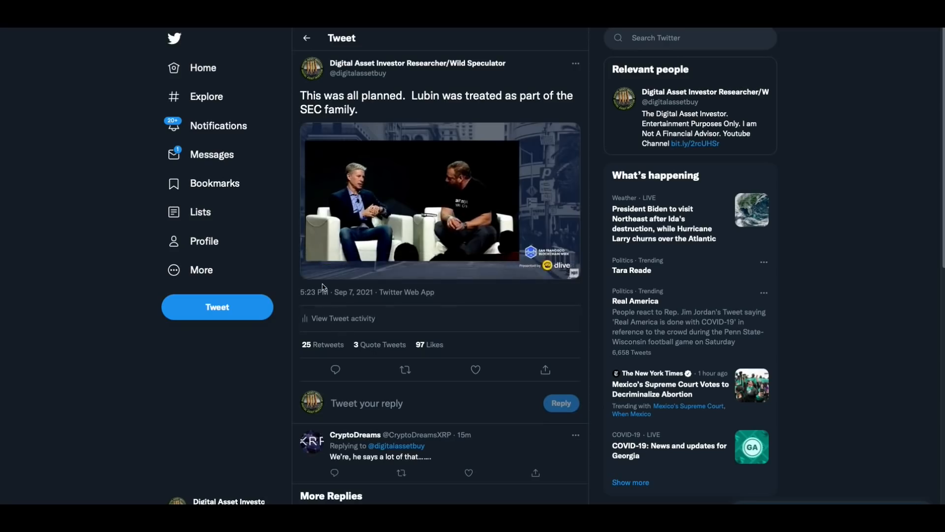
Play the 'This was all planned' video, pause and resume it, stopping at 0:31 of 1:31
{"action": "left_click", "coordinate": [440, 201]}
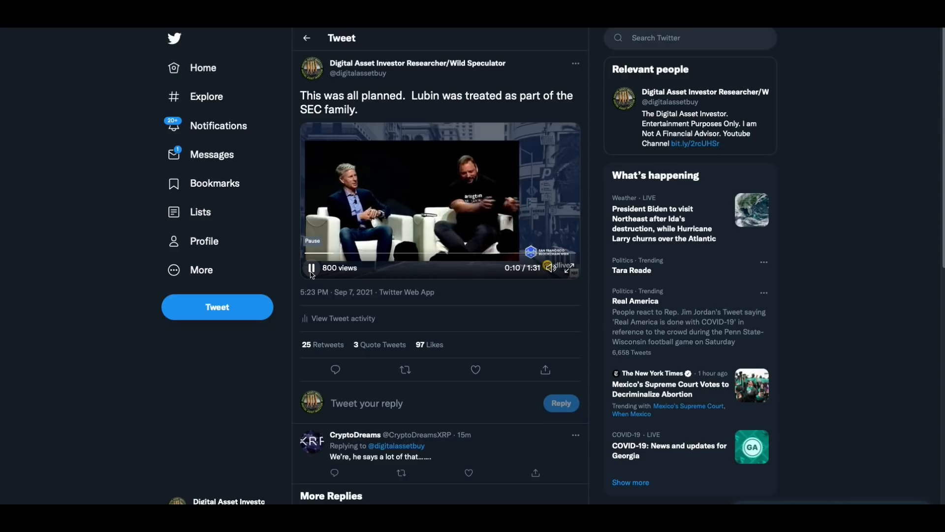
{"action": "left_click", "coordinate": [312, 268]}
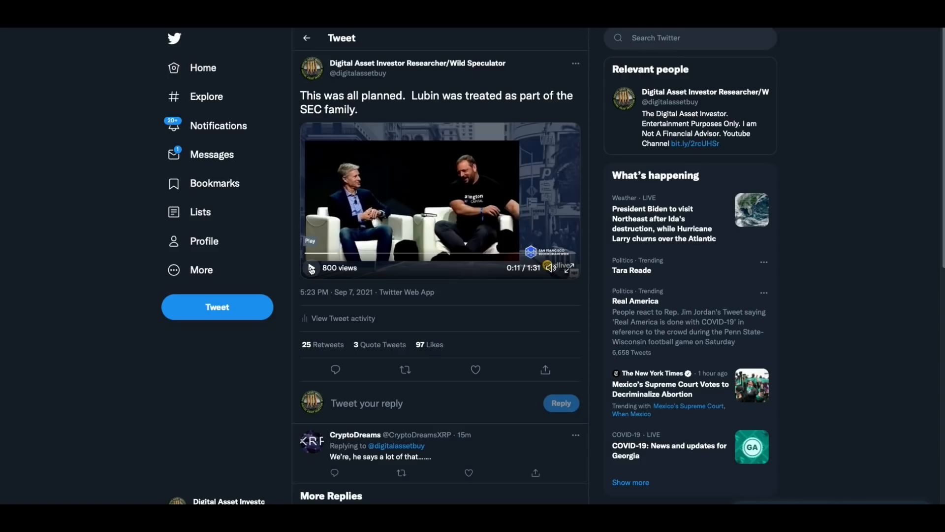
{"action": "left_click", "coordinate": [311, 269]}
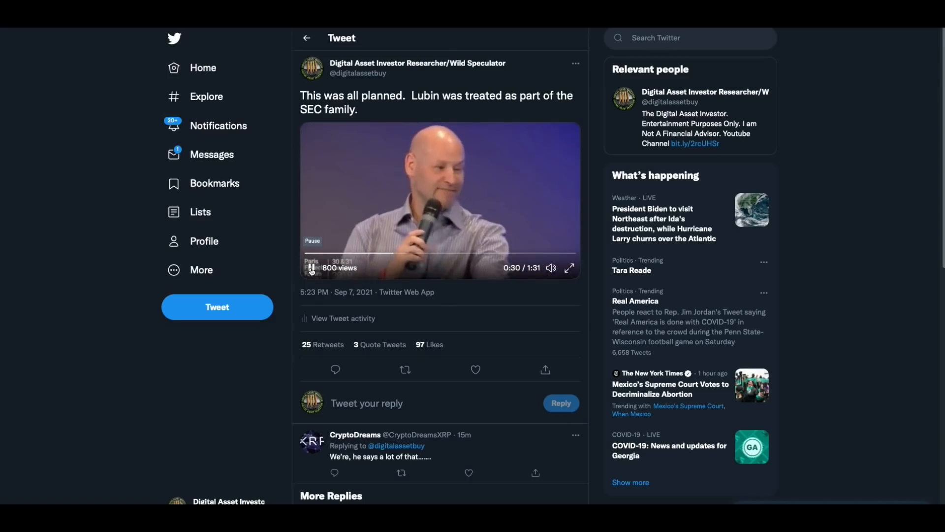
{"action": "left_click", "coordinate": [311, 267]}
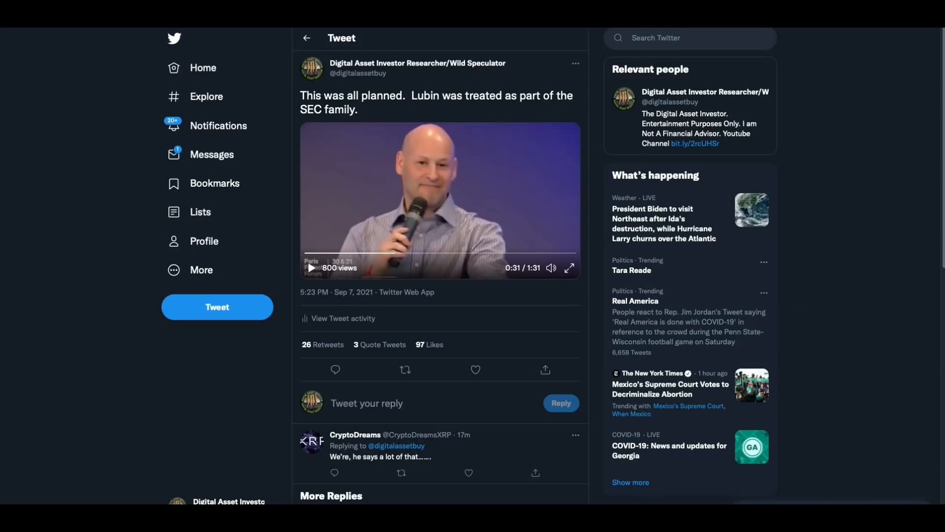
{"action": "left_click", "coordinate": [405, 370]}
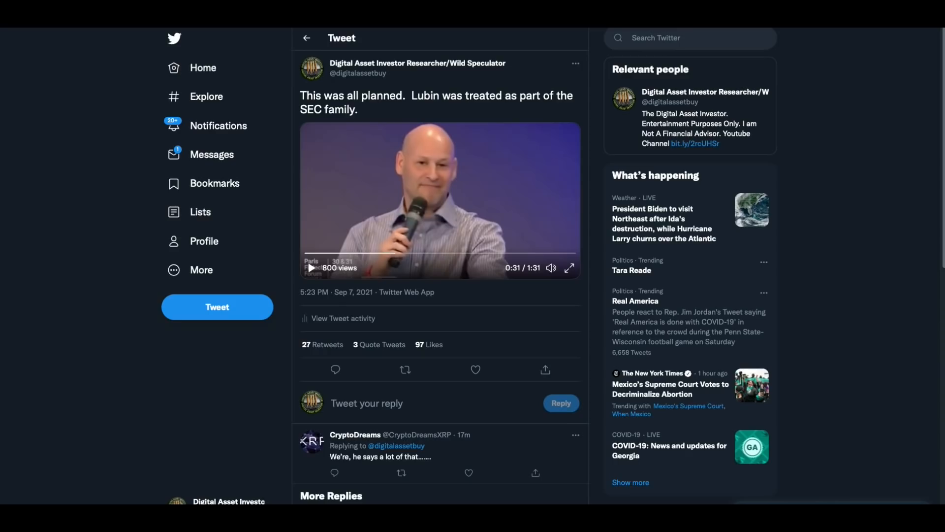